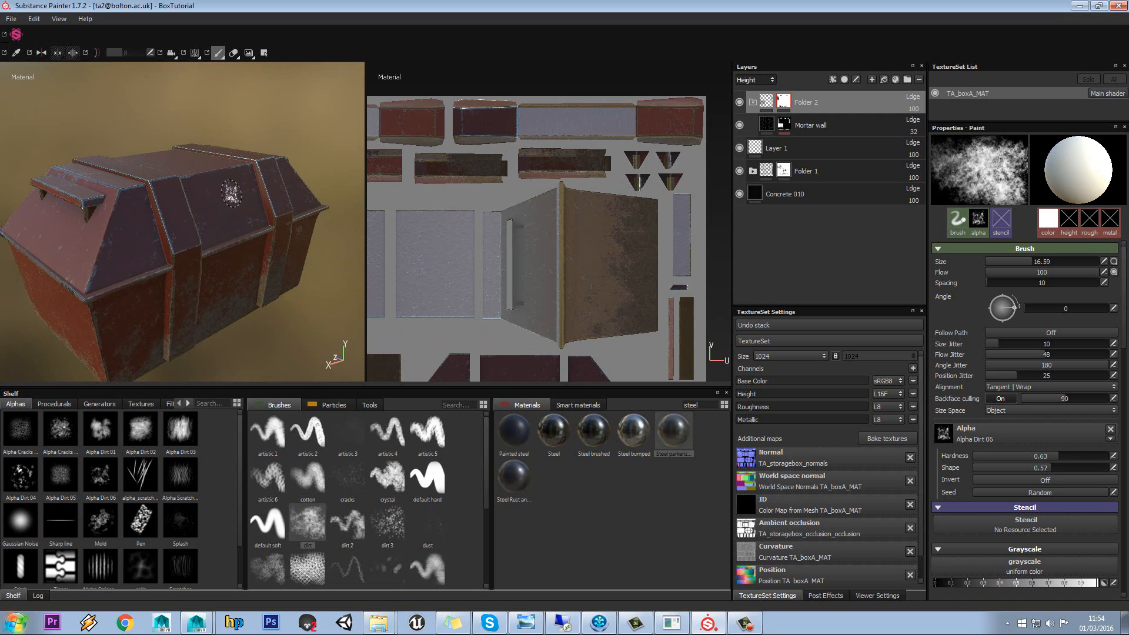
mouse_move(351, 266)
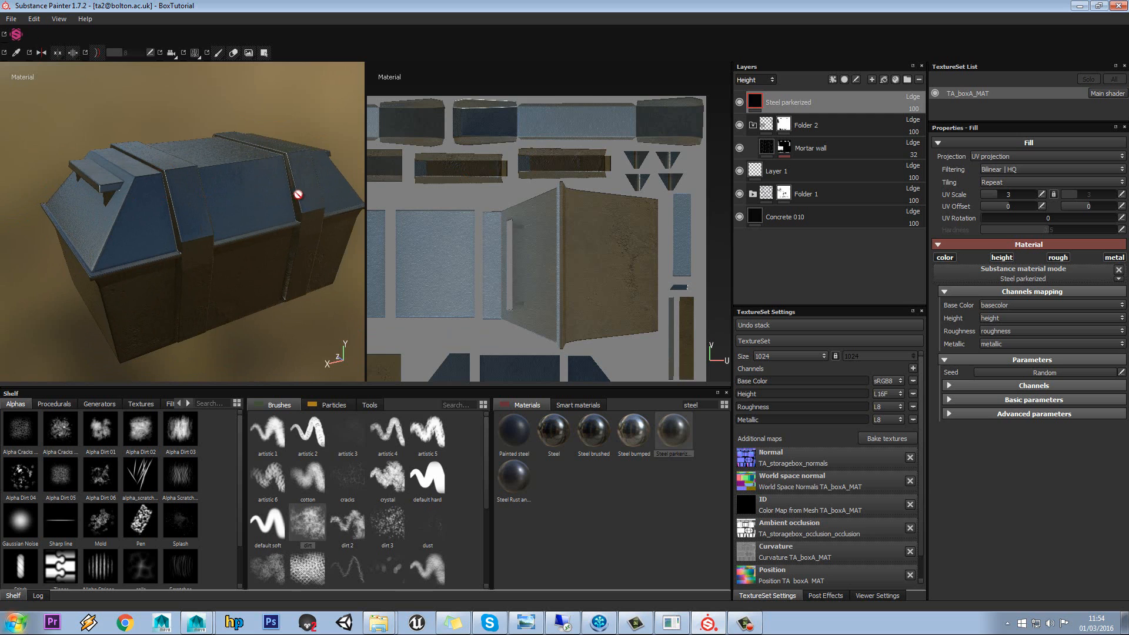
mouse_move(155, 159)
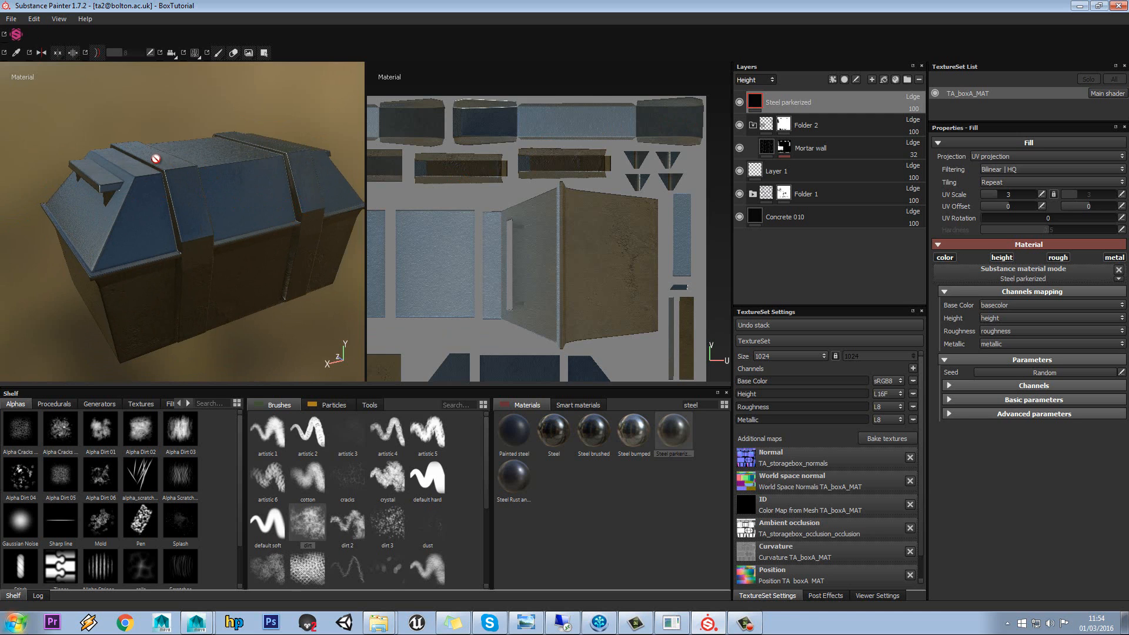
Step: Add a black mask to Steel parkerized and polygon-fill the lid's raised strap faces
right_click(787, 101)
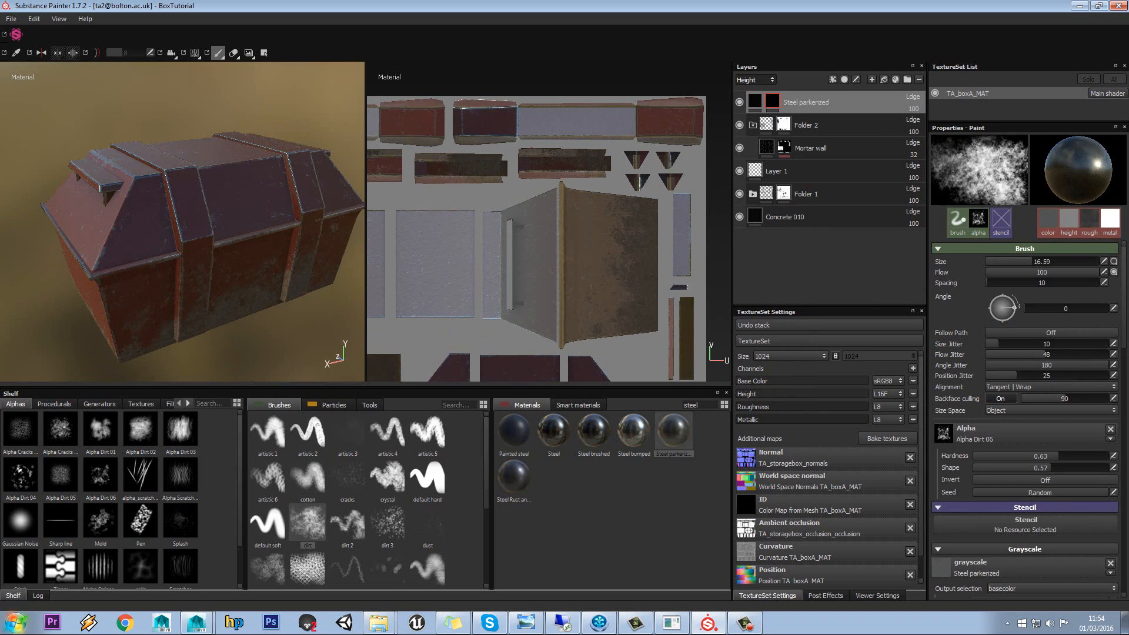
mouse_move(263, 53)
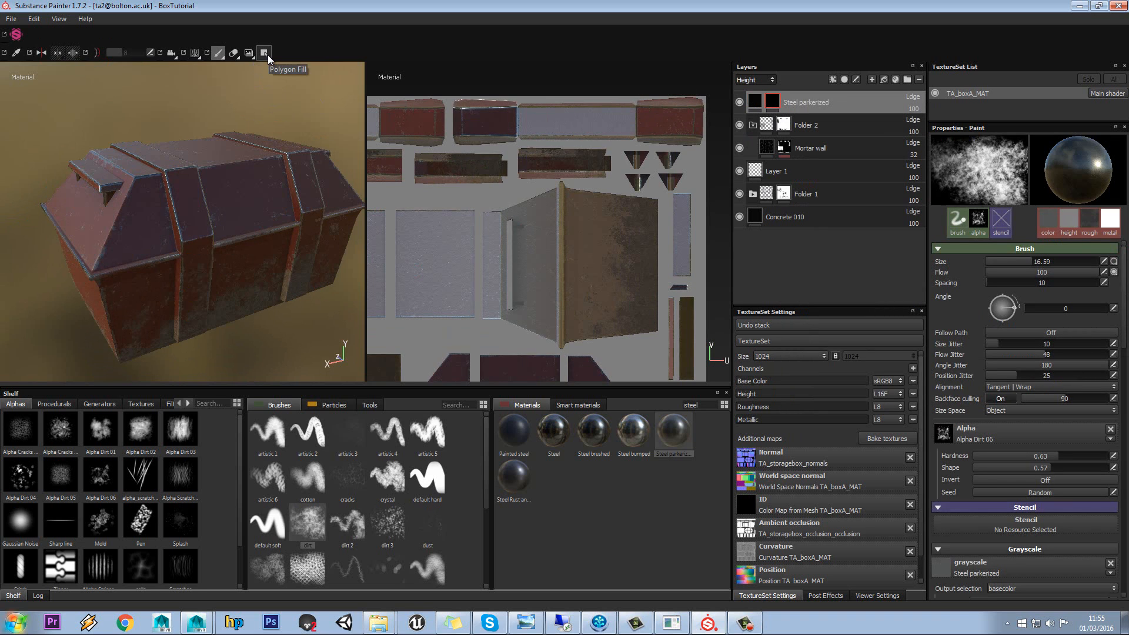
left_click(265, 52)
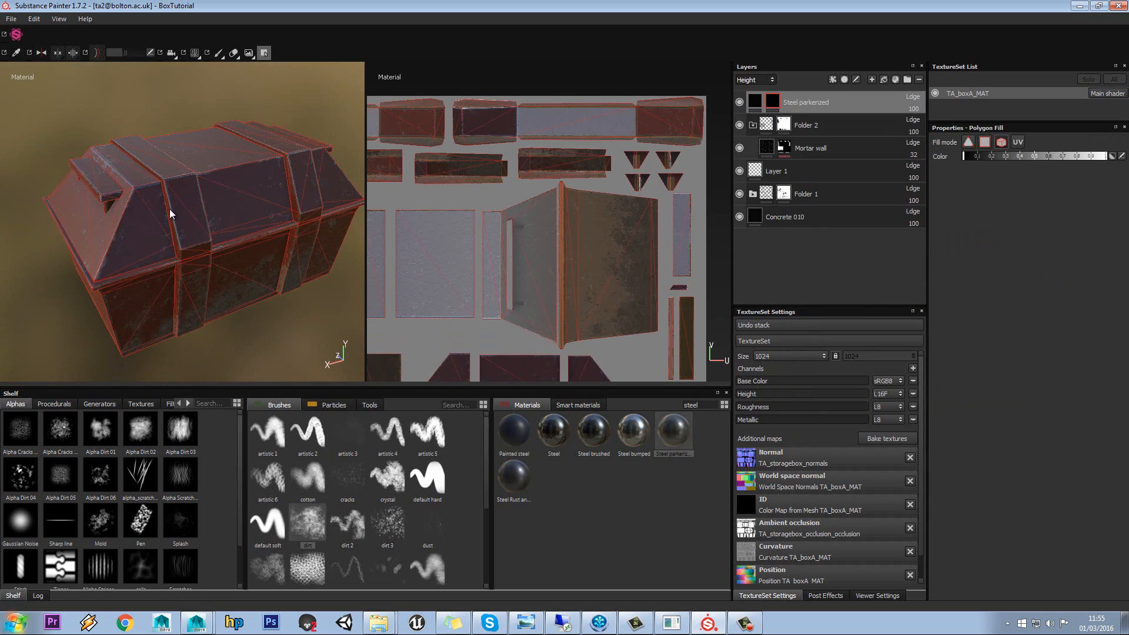
mouse_move(214, 215)
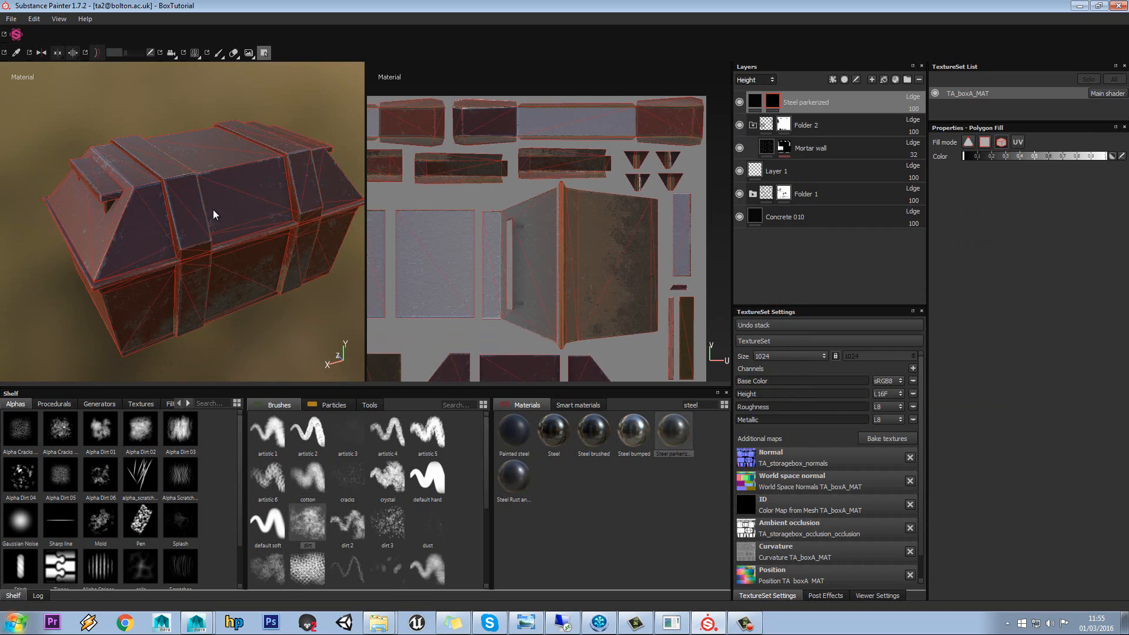
mouse_move(315, 199)
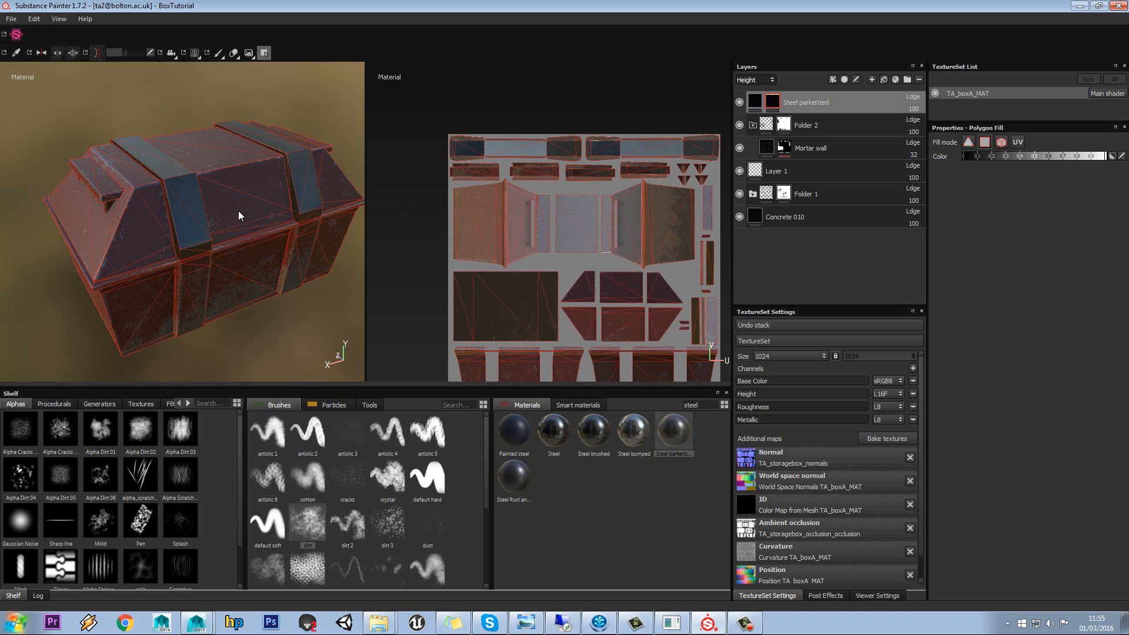
left_click_drag(239, 217, 257, 201)
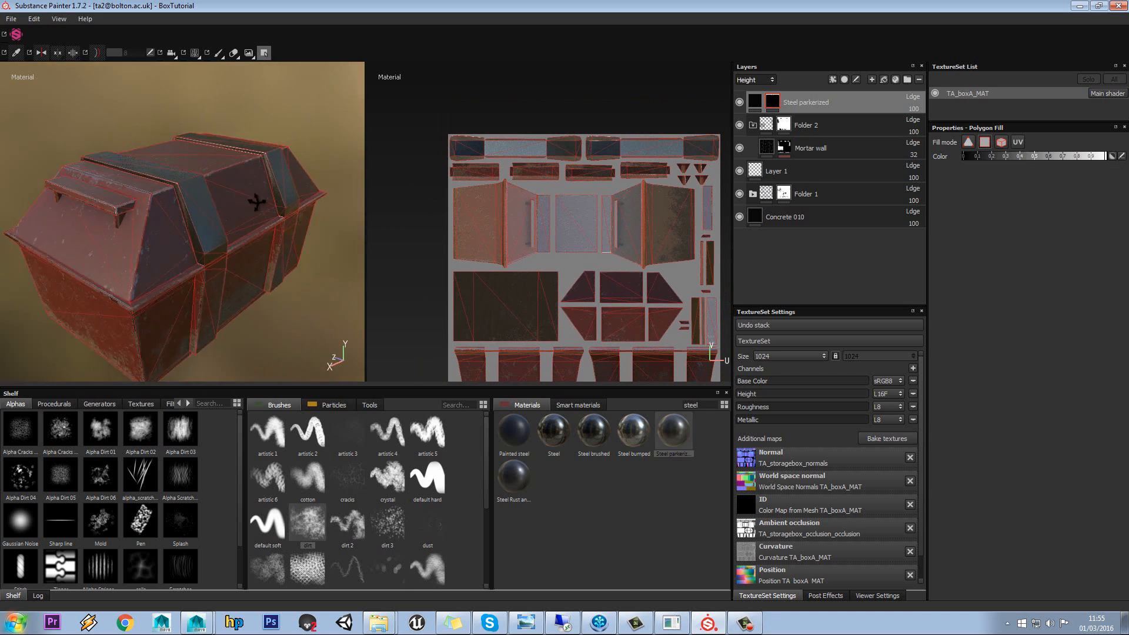
left_click_drag(251, 201, 204, 209)
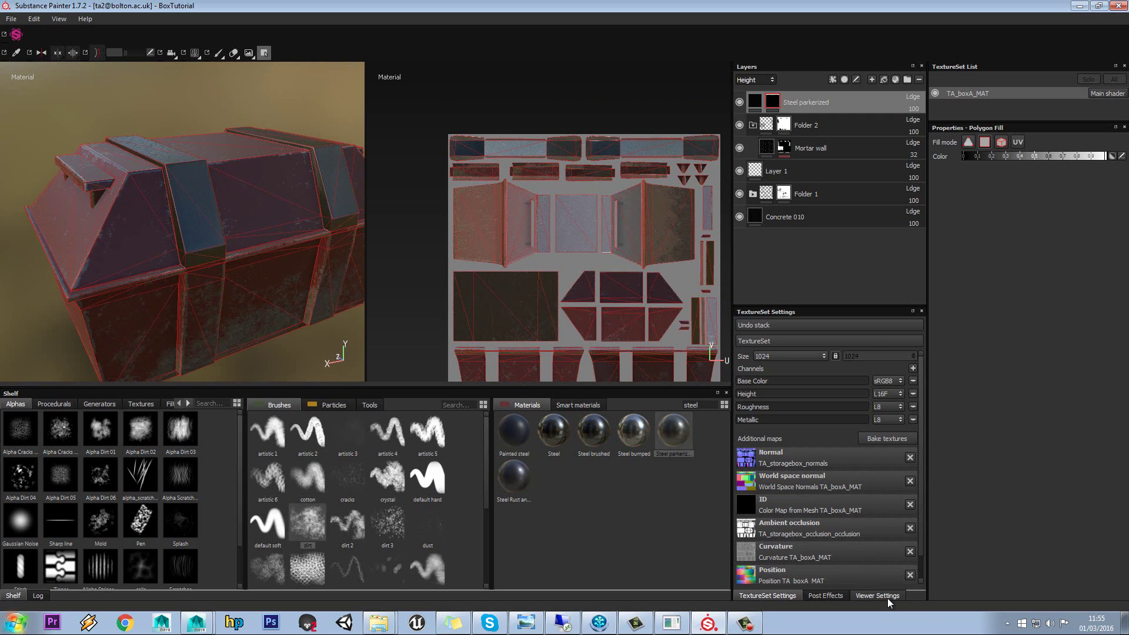
Step: Raise the viewer's Environment Exposure and bring up the environment map choices
left_click(875, 595)
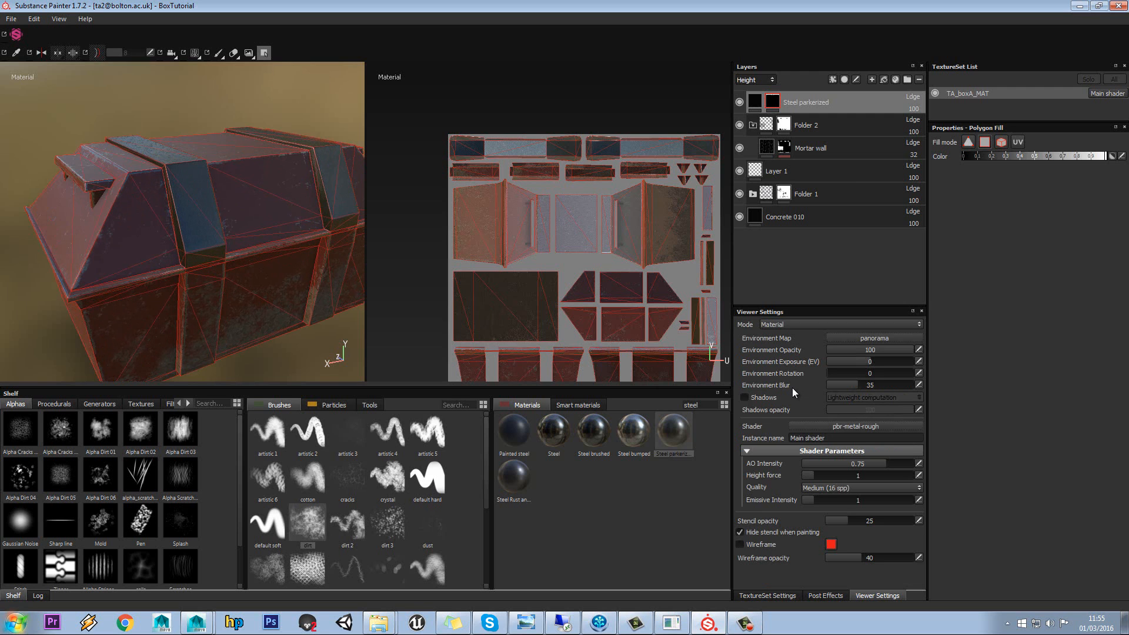
mouse_move(864, 365)
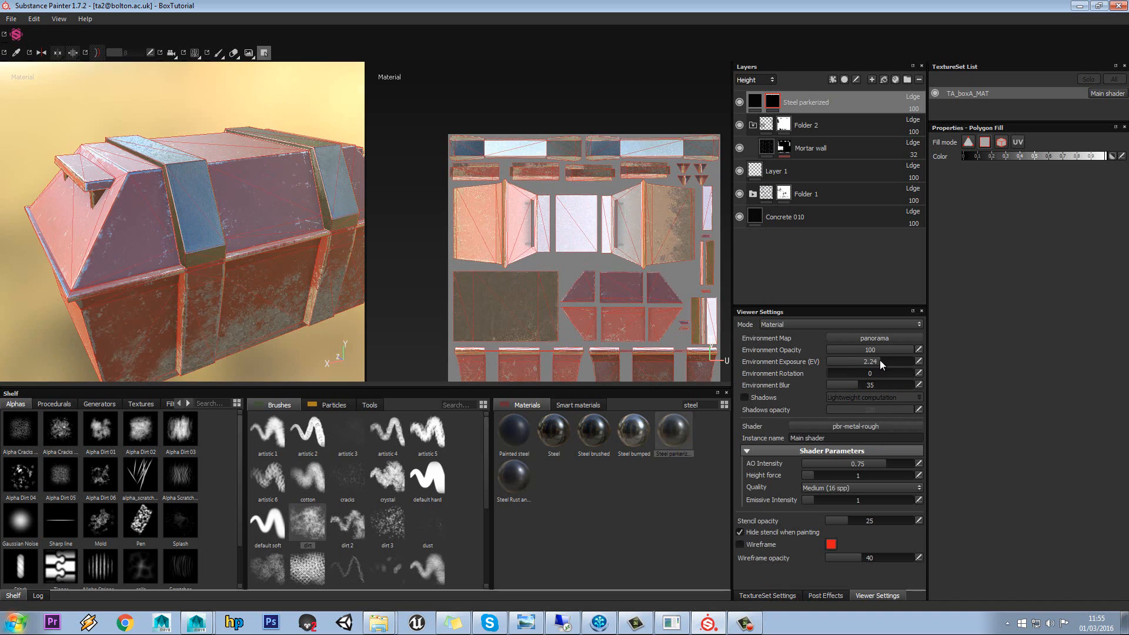
left_click(874, 338)
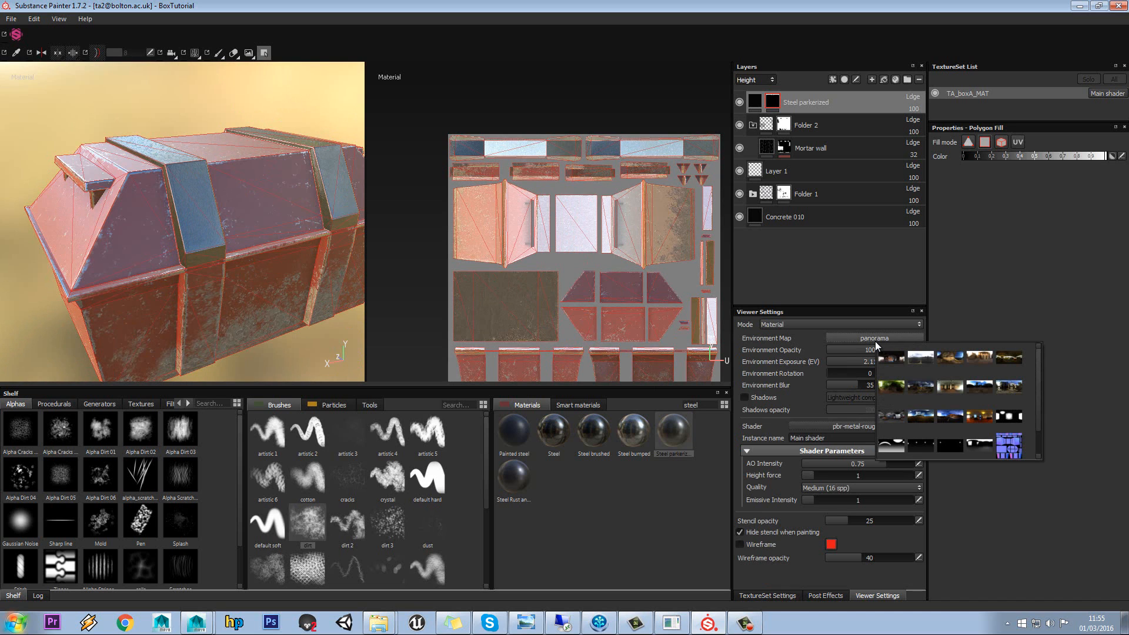
mouse_move(968, 360)
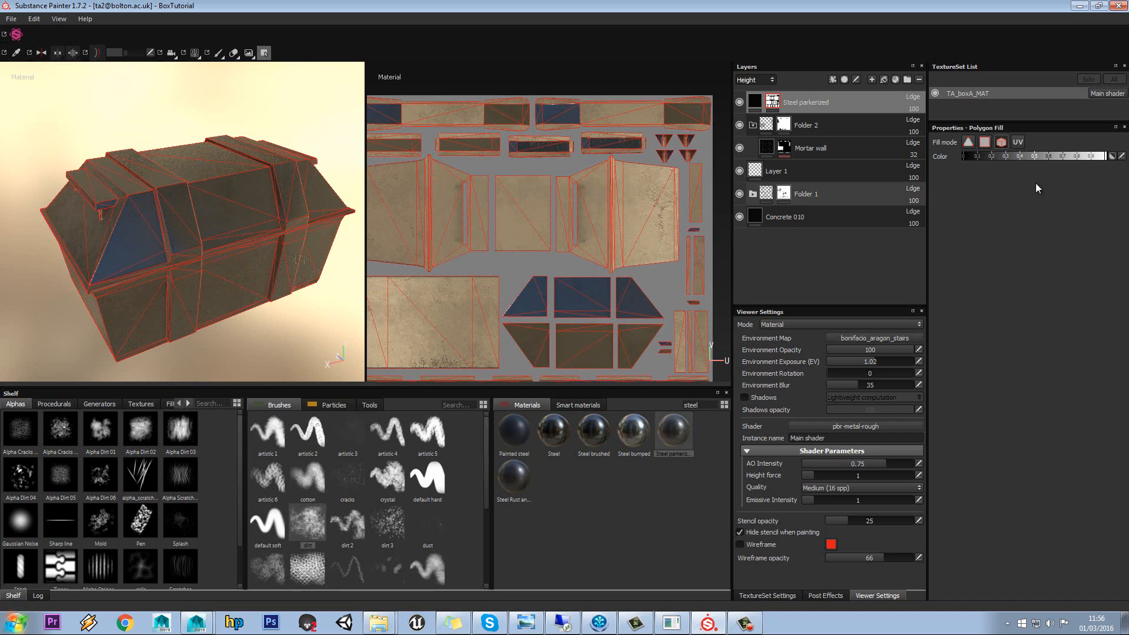
mouse_move(590, 209)
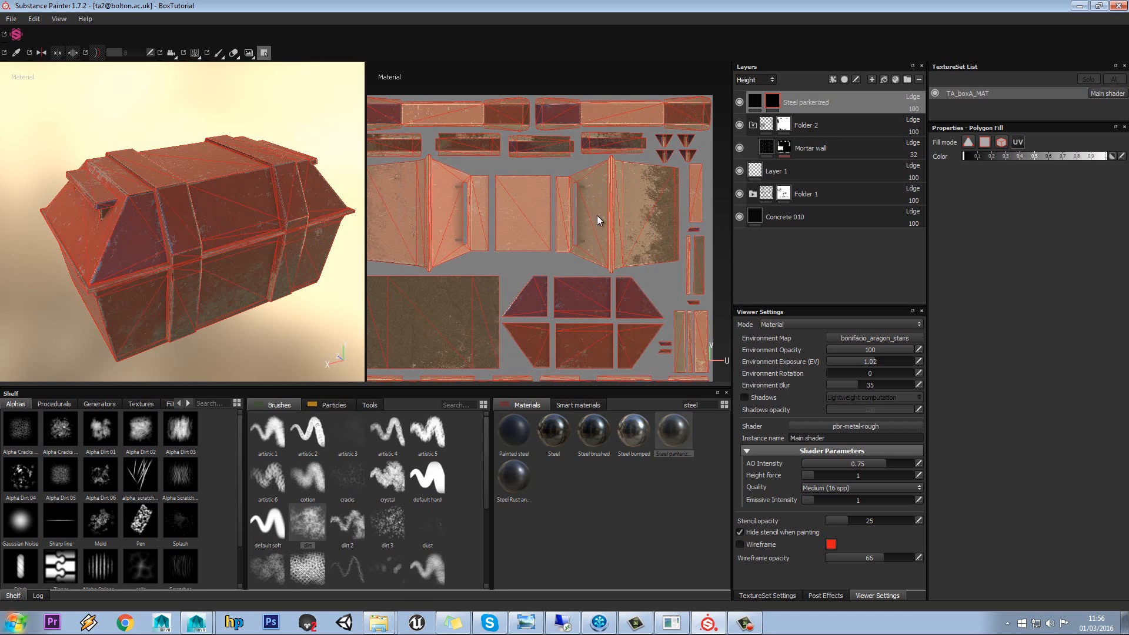
mouse_move(630, 208)
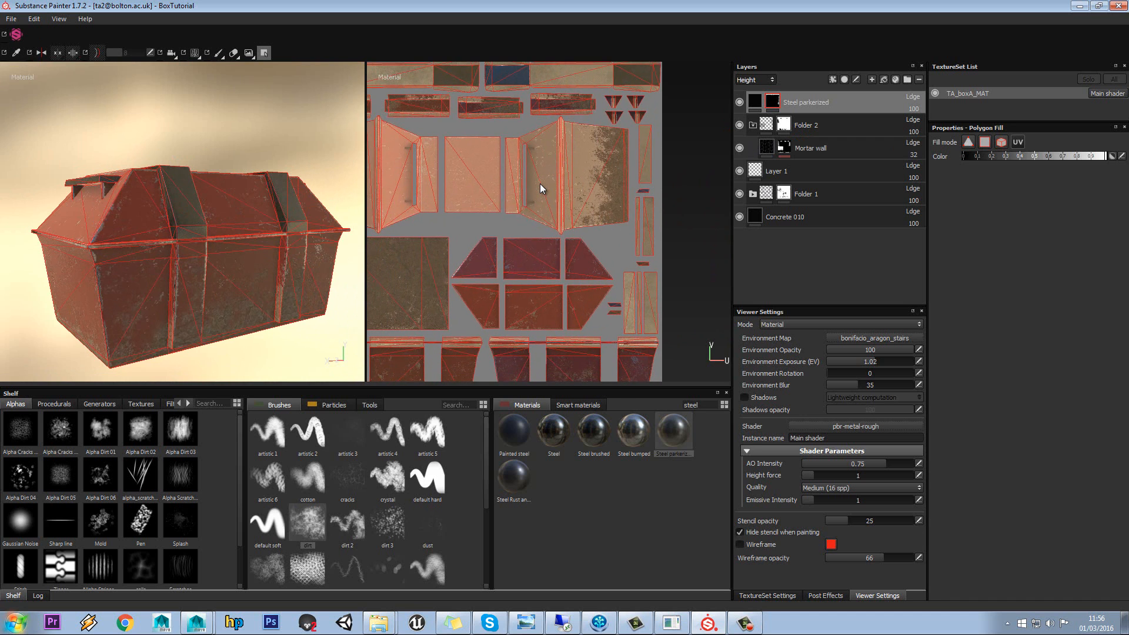
Step: Solo the Base Color channel and extend the steel mask over the side band faces
left_click(839, 325)
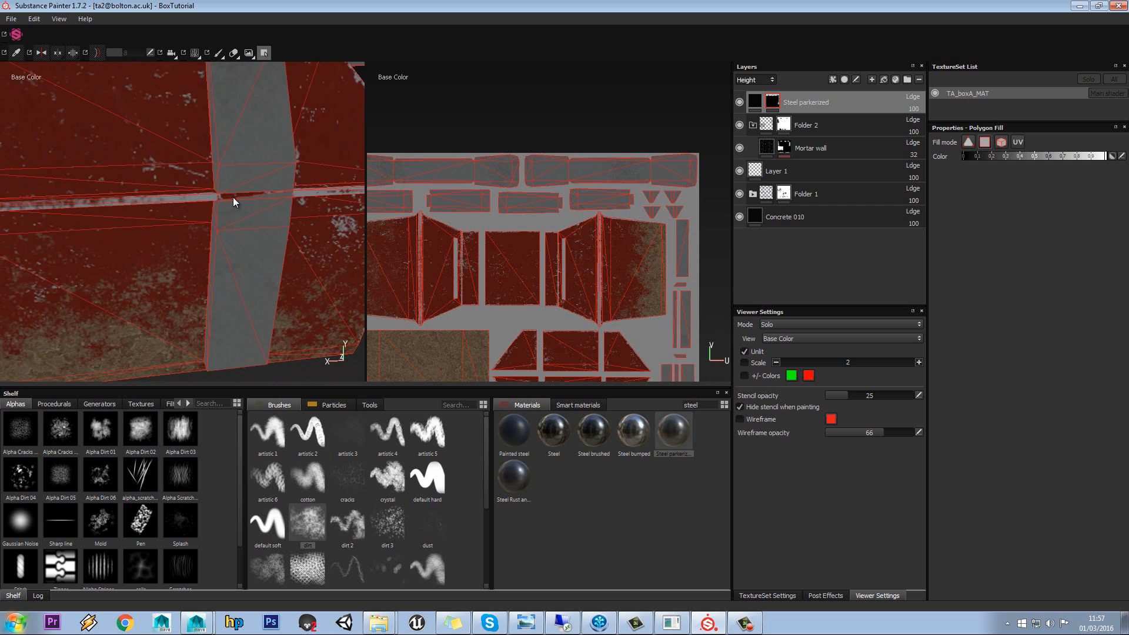
left_click_drag(234, 201, 248, 244)
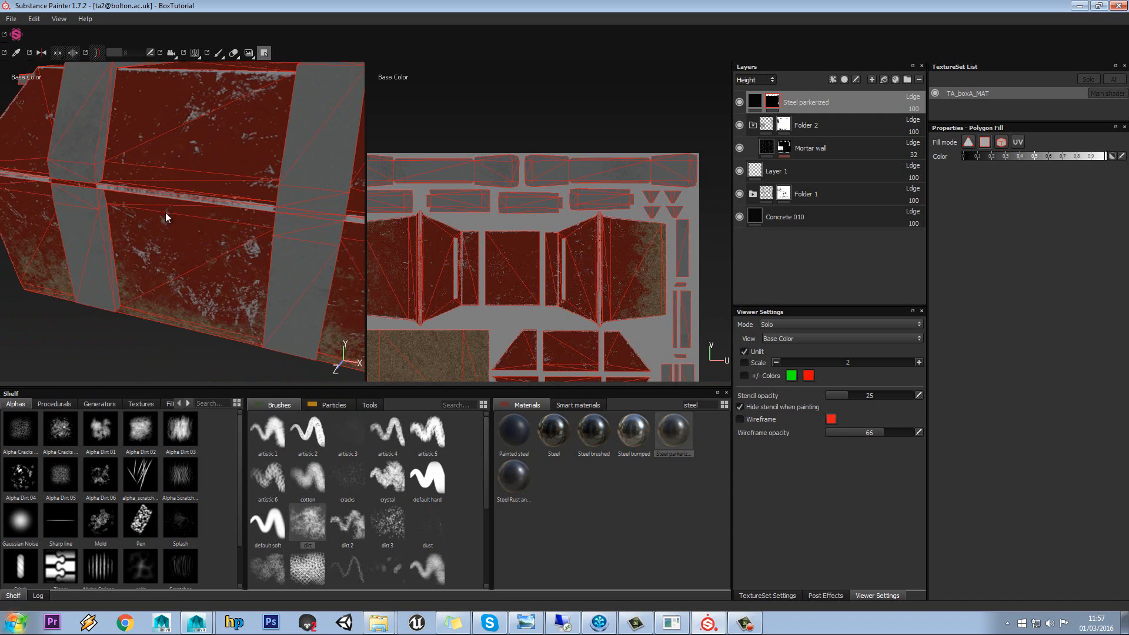
mouse_move(86, 194)
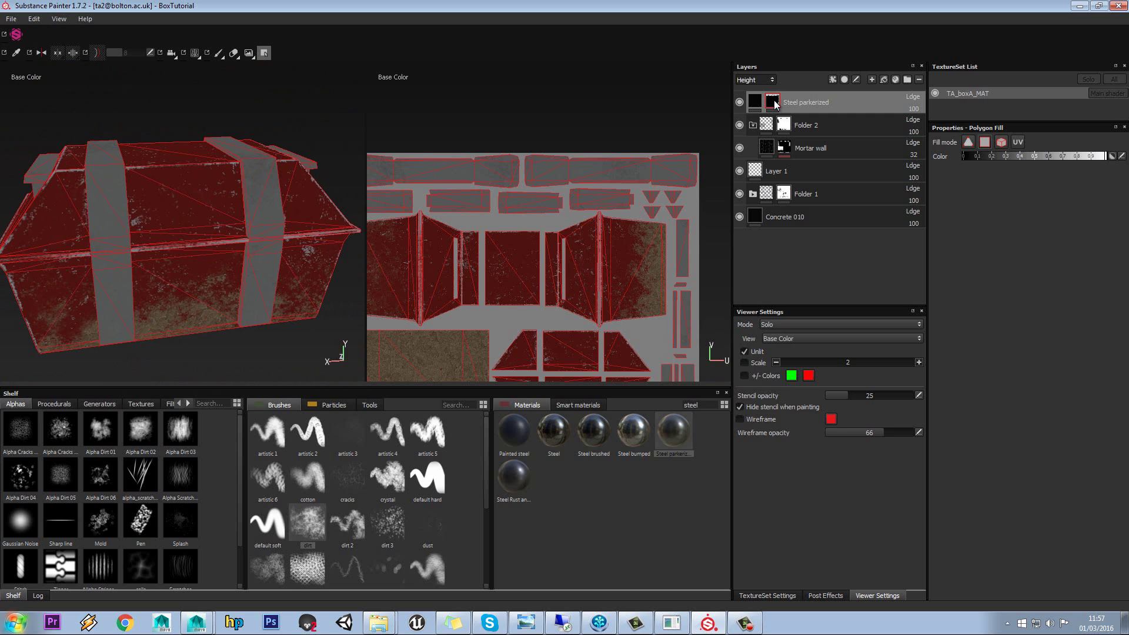
Step: Select the layer's fill, restore Material display and inspect a band up close
left_click(772, 101)
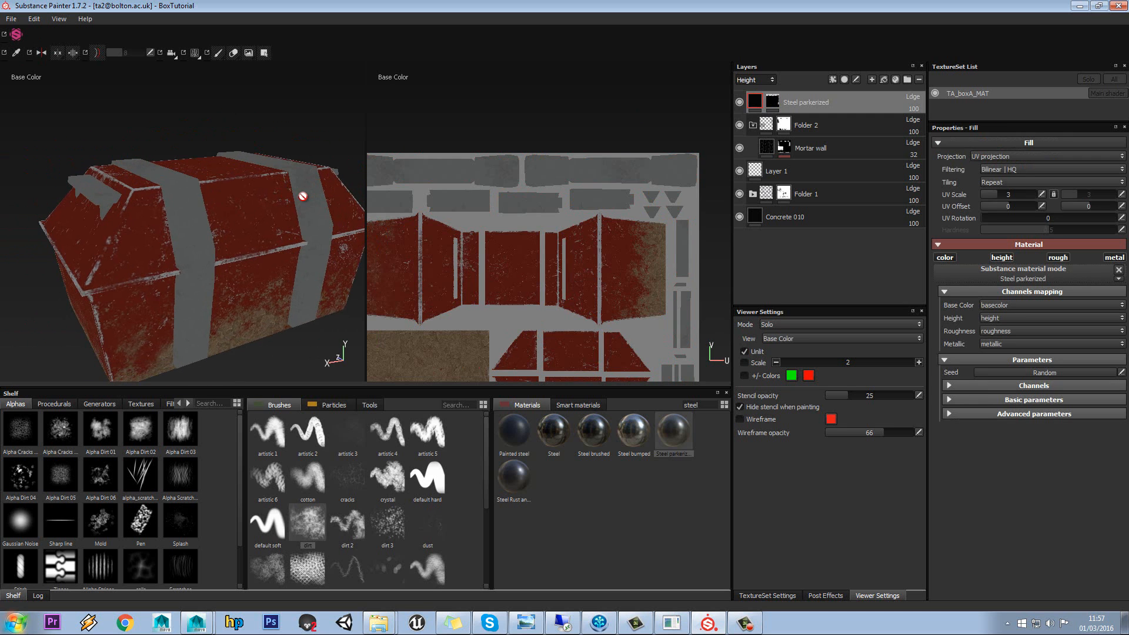
left_click(835, 324)
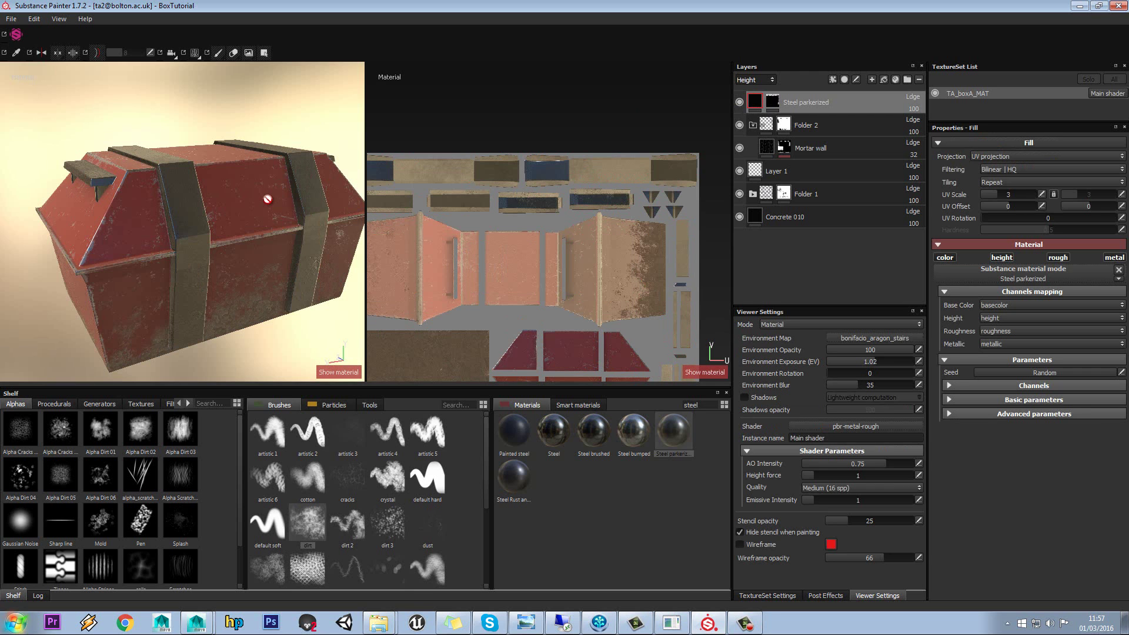
left_click_drag(267, 199, 242, 207)
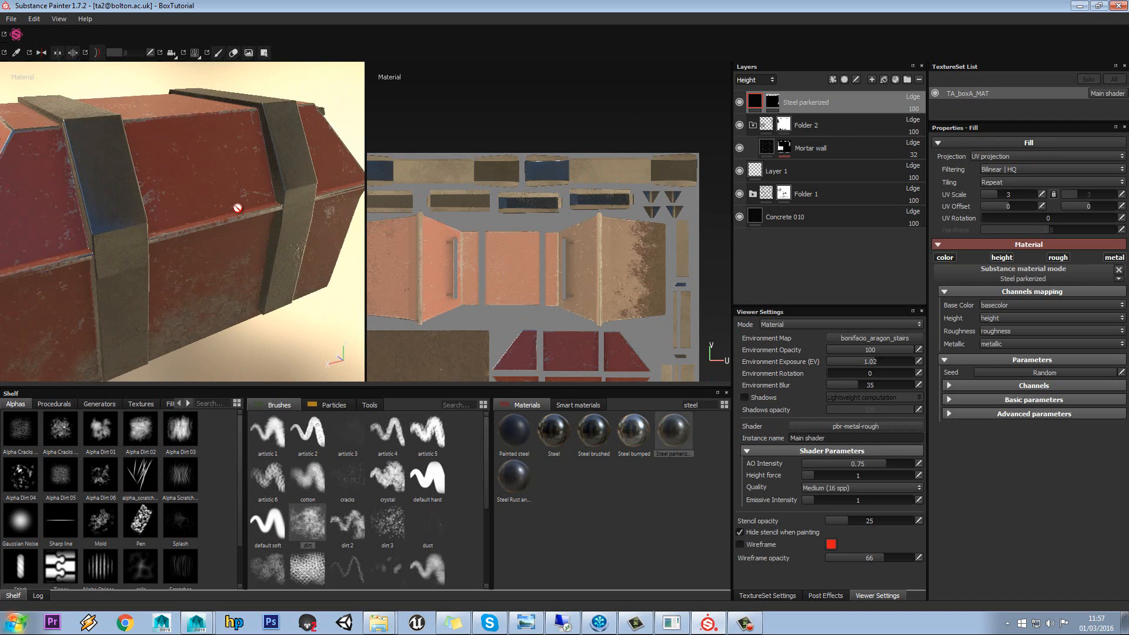
Step: Move Steel parkerized just above Concrete 010 and expand its Advanced parameters
left_click_drag(238, 207, 224, 232)
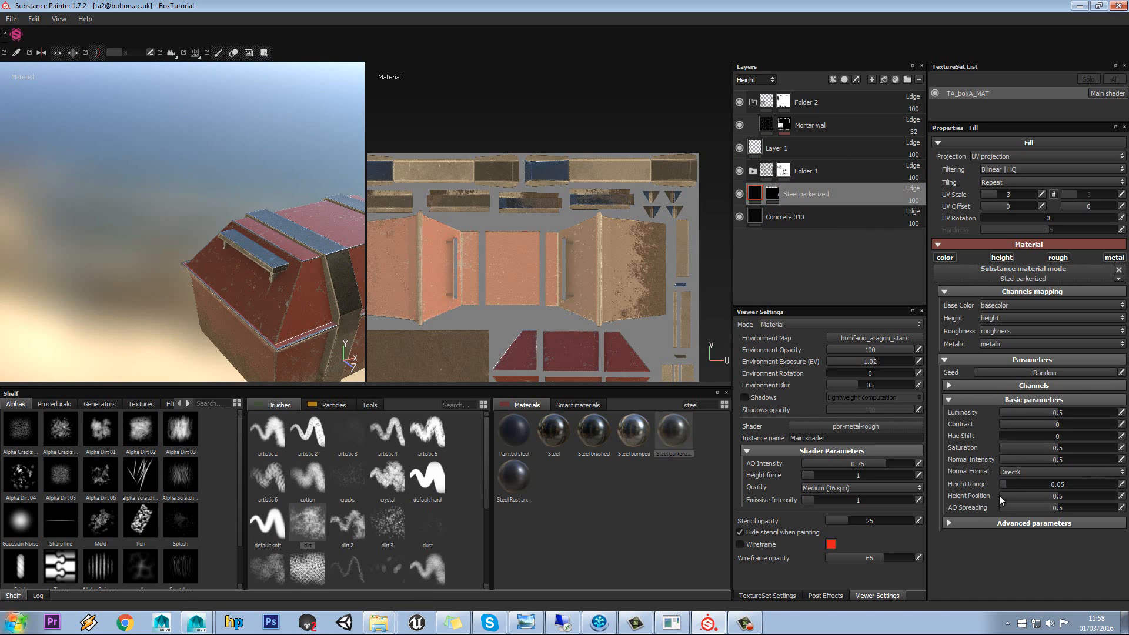
left_click(1035, 522)
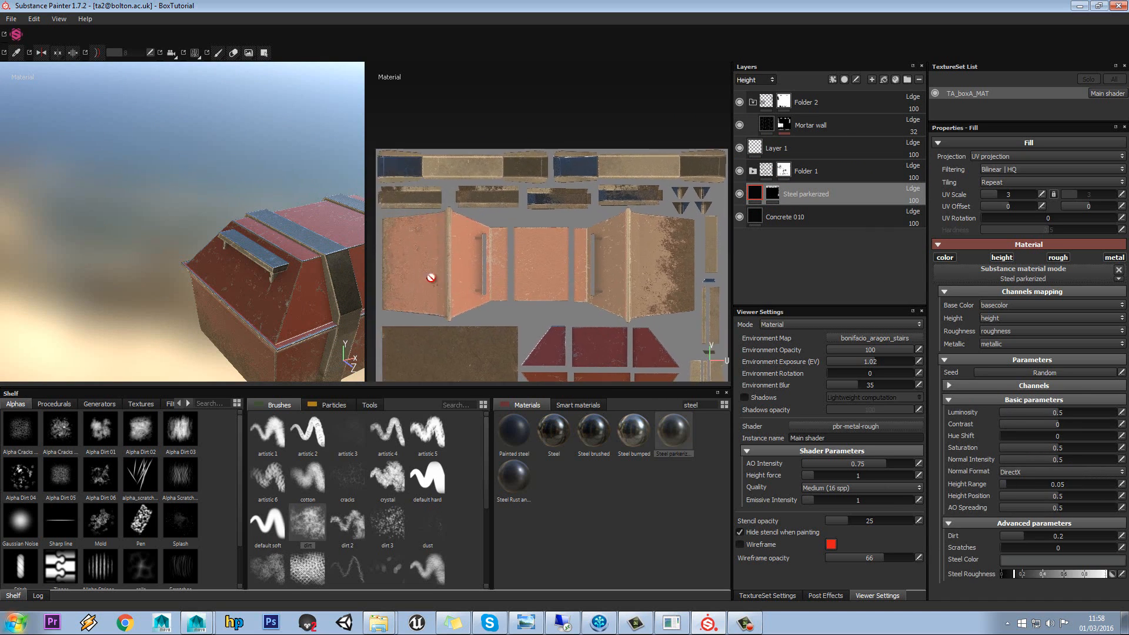